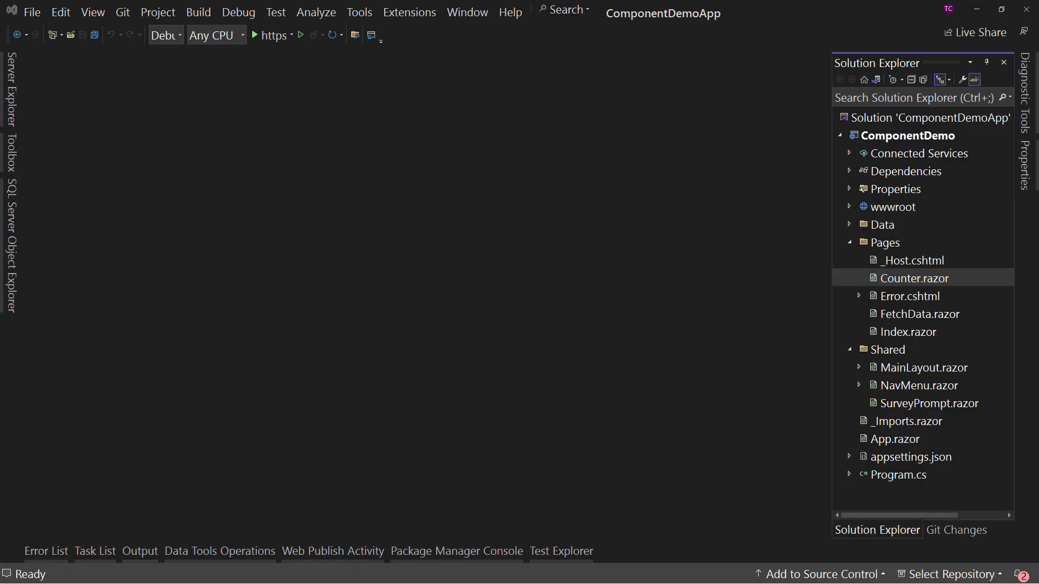
pyautogui.moveTo(895, 337)
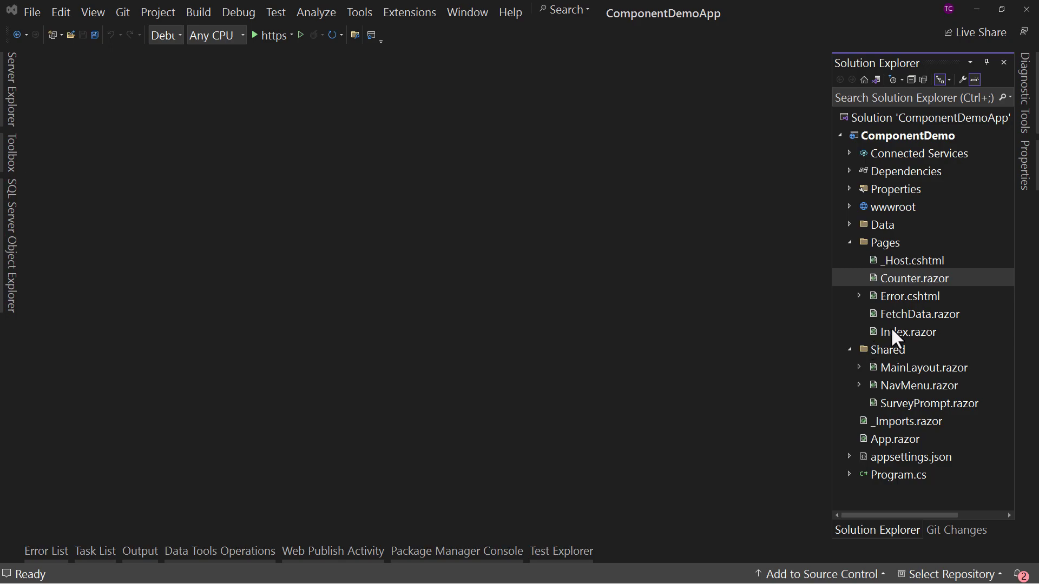
# - Open Index.razor, then Counter.razor, from the ComponentDemo Pages folder
pyautogui.doubleClick(909, 332)
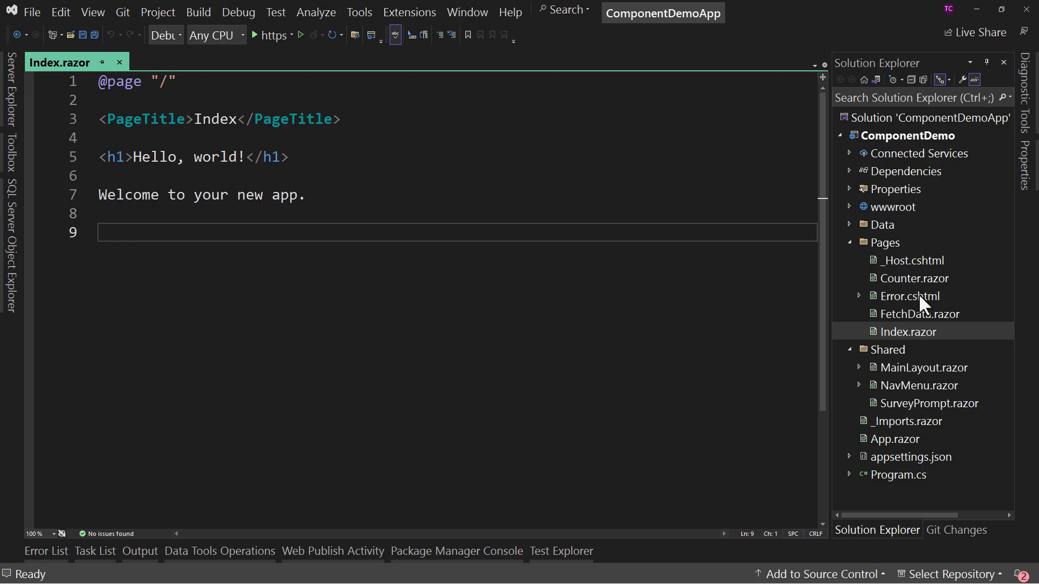
pyautogui.doubleClick(913, 277)
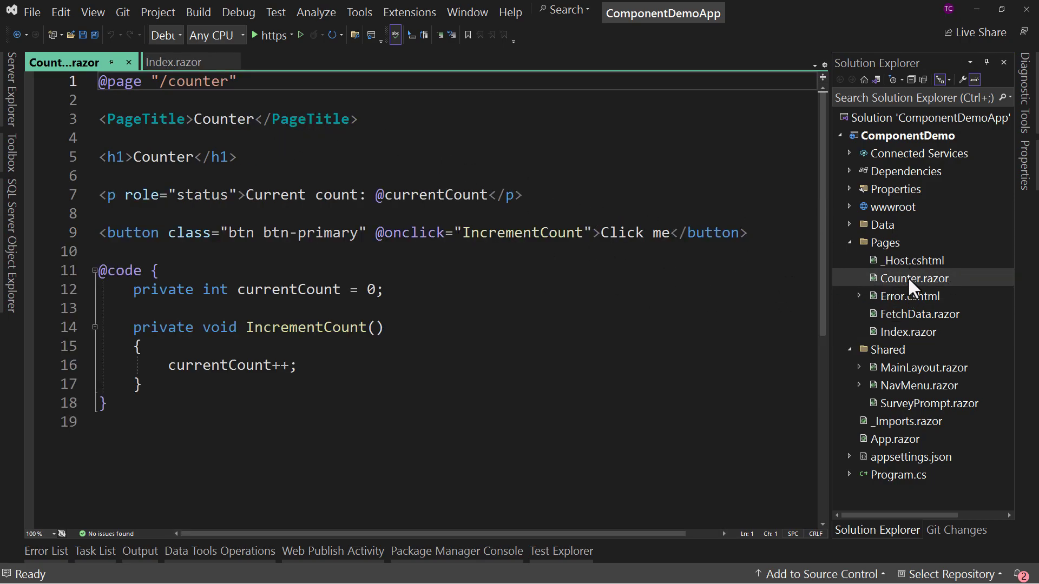
pyautogui.moveTo(129, 66)
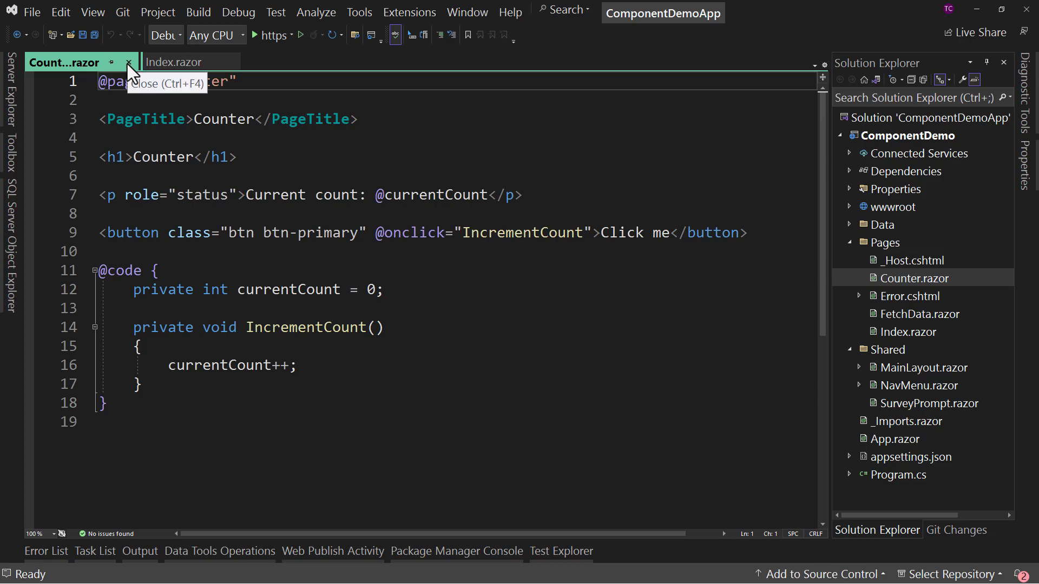
# - Close Counter.razor and insert a <Counter /> tag on line 9 of Index.razor
pyautogui.click(129, 63)
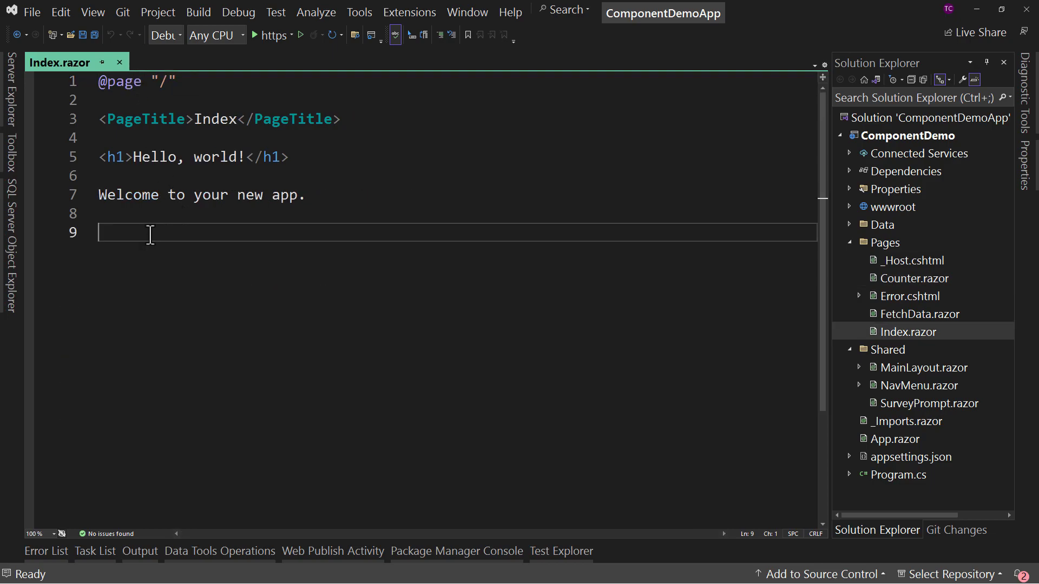
pyautogui.write('<counter />')
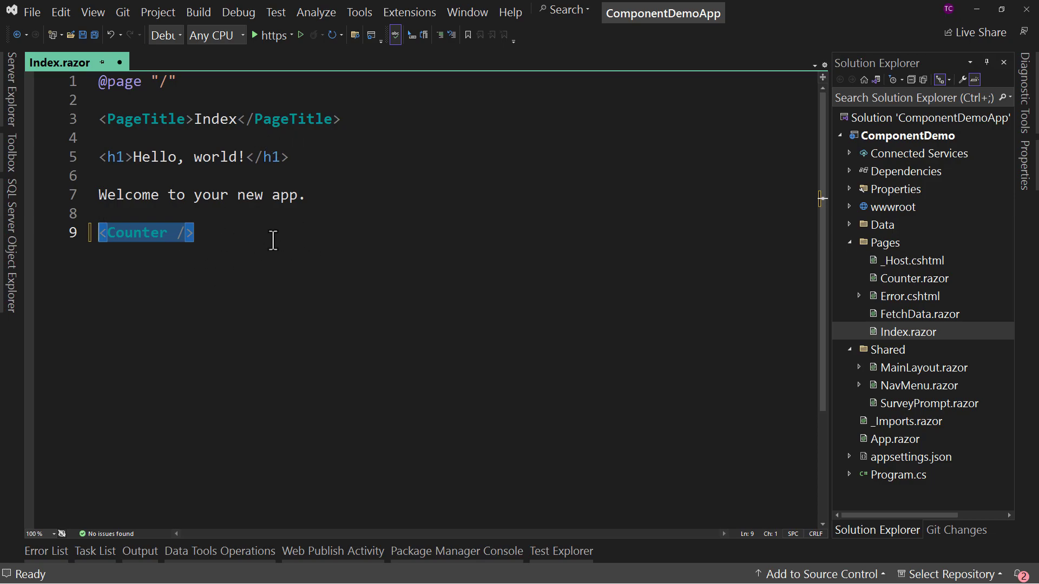
pyautogui.press('Delete')
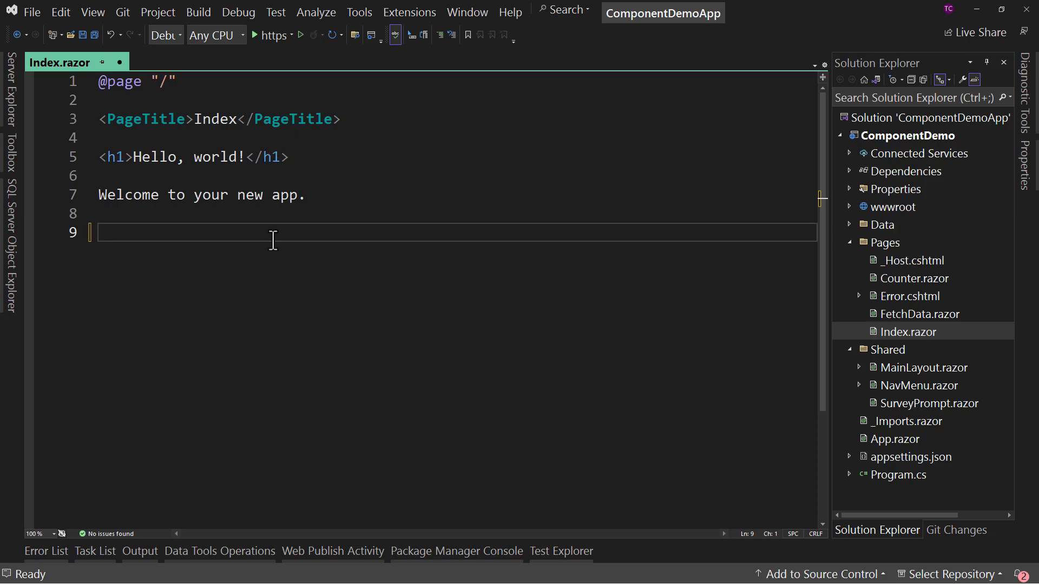
pyautogui.click(916, 277)
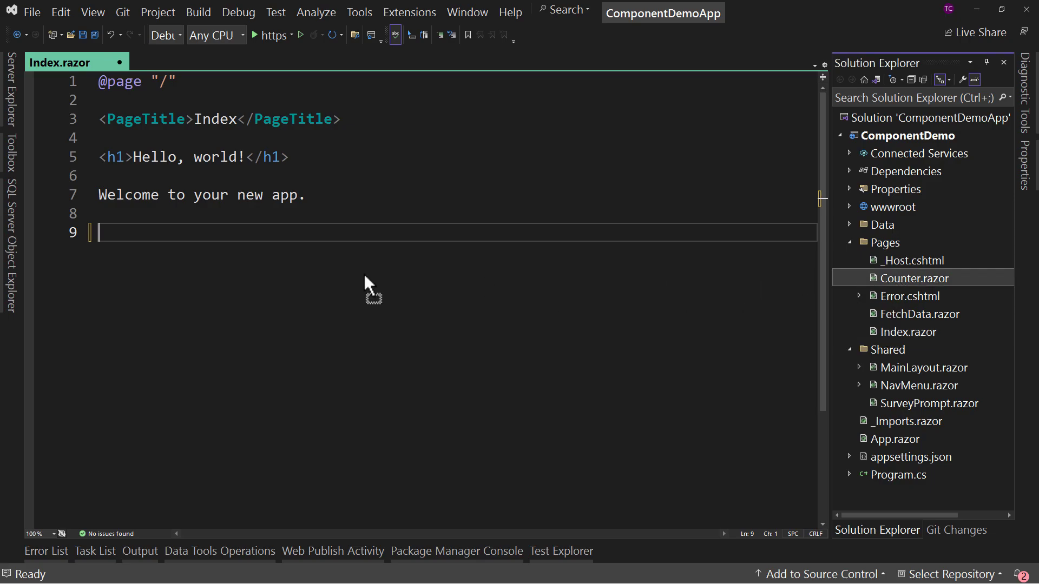
pyautogui.write('<Counter />')
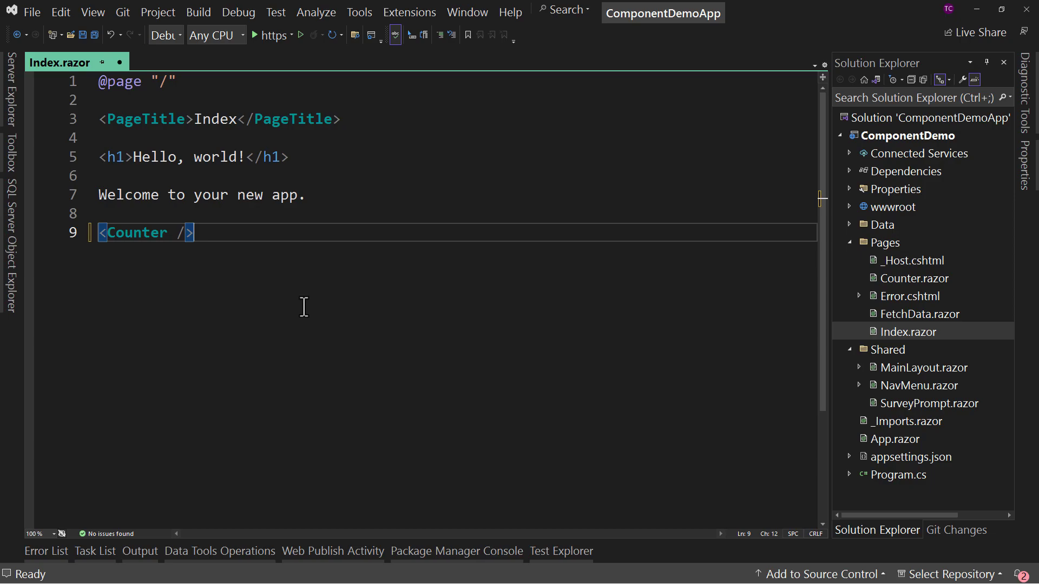
pyautogui.moveTo(210, 233)
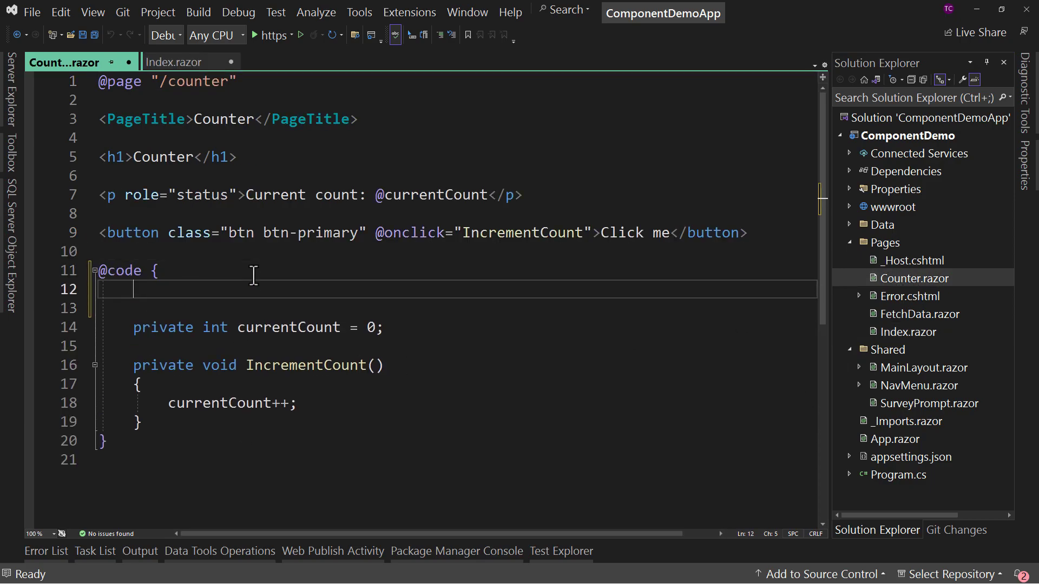
# - Add a [Parameter] public int StartingValue { get; set; } property to Counter.razor
pyautogui.write('[Parameter')
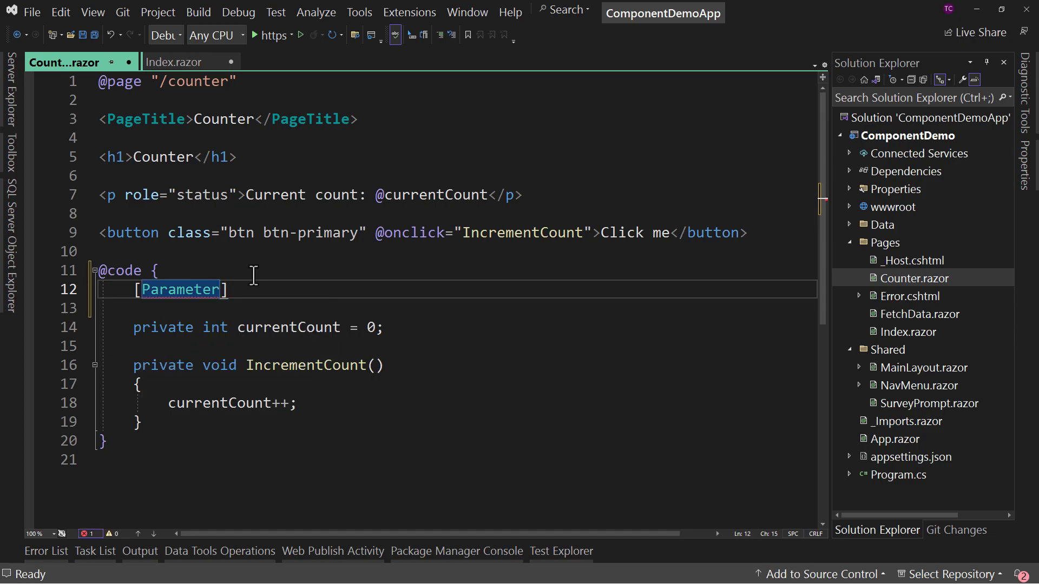
pyautogui.write('prop')
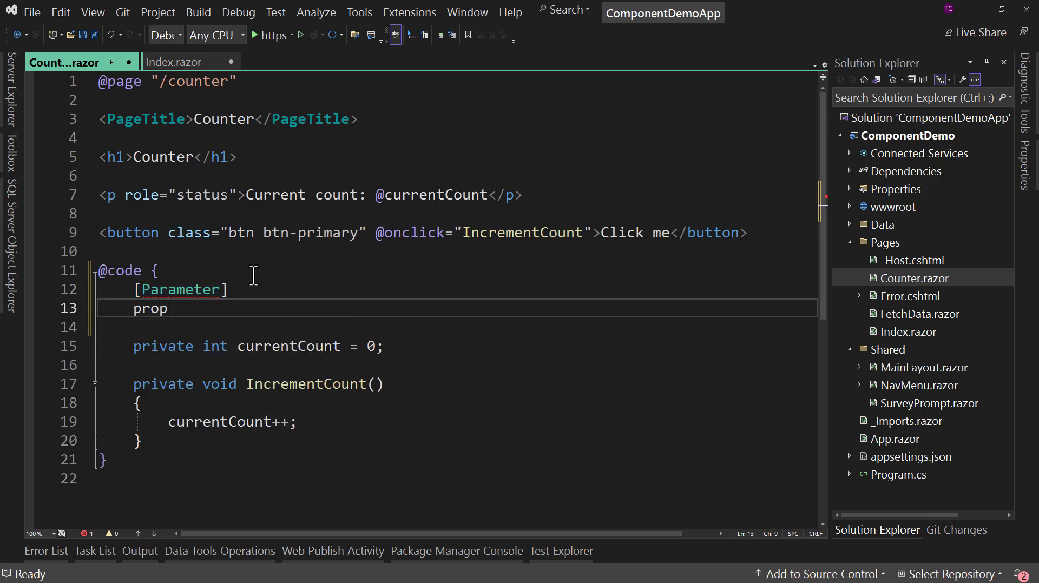
pyautogui.write('public int St { get; set; }')
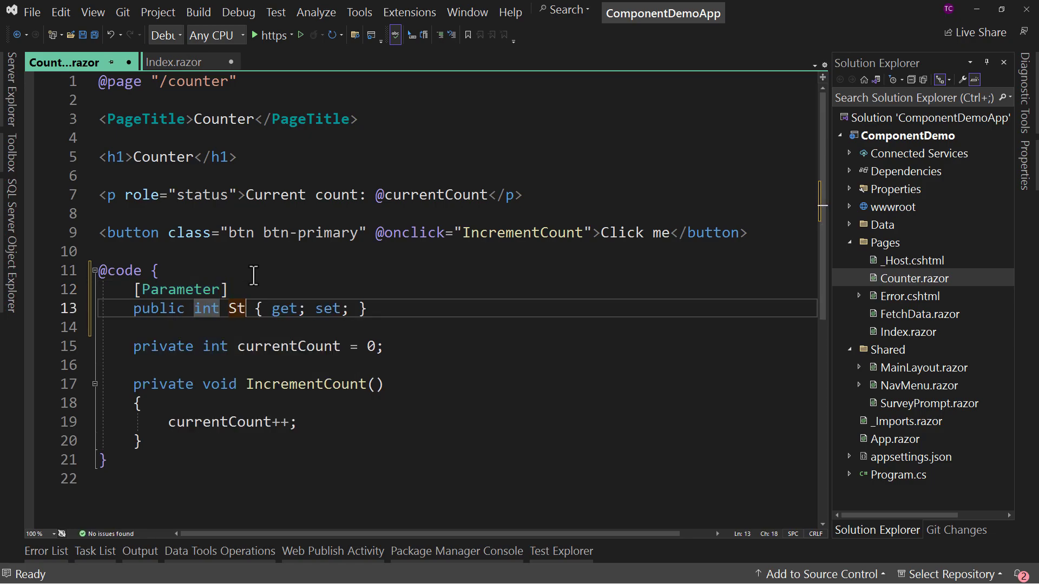
pyautogui.write('artingValue')
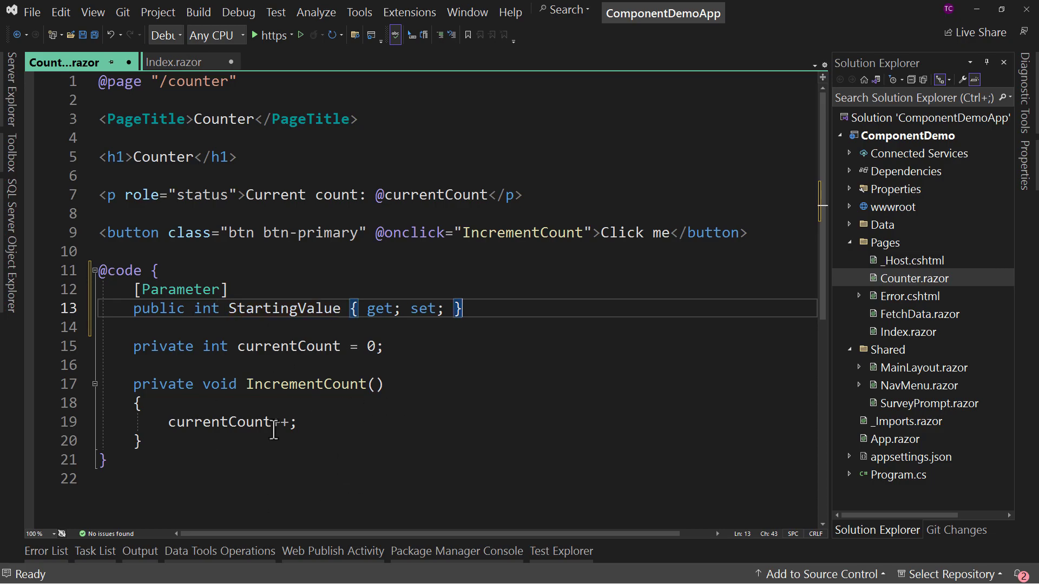
pyautogui.click(236, 289)
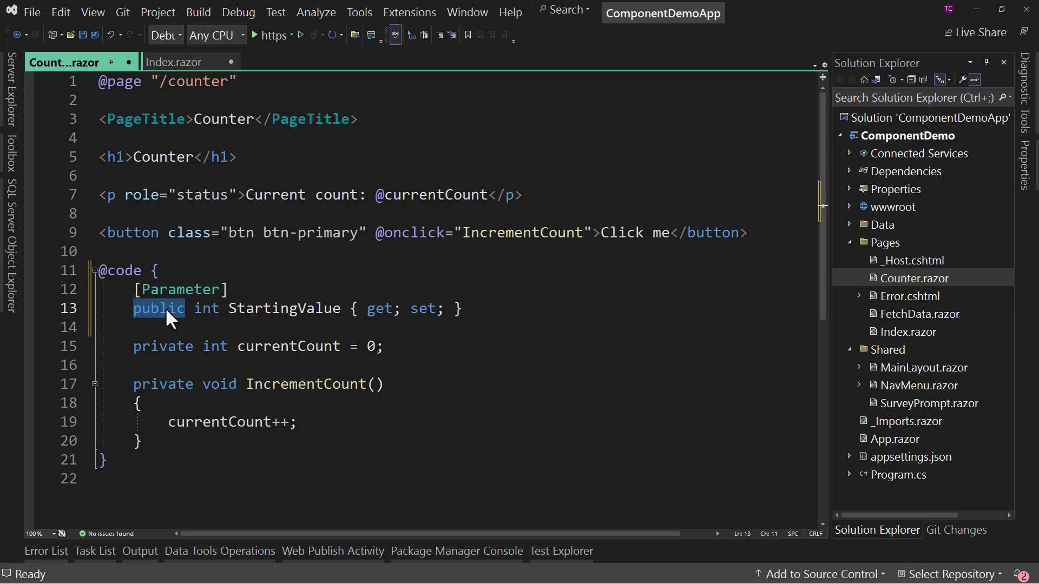
# - Mark StartingValue as [EditorRequired], save Counter.razor, and return to Index.razor
pyautogui.doubleClick(283, 308)
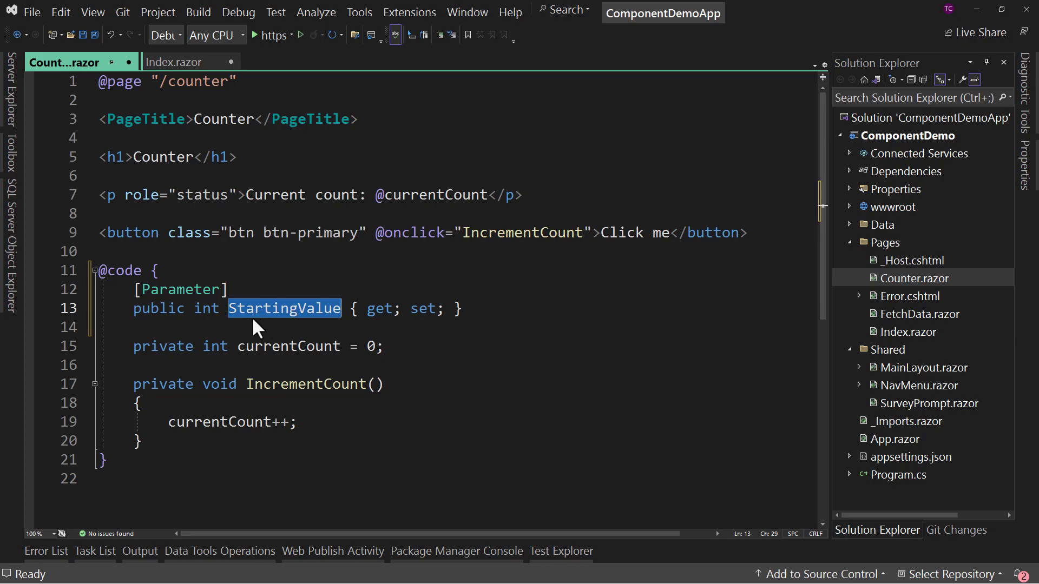
pyautogui.click(272, 290)
pyautogui.write('[EditorRequired]')
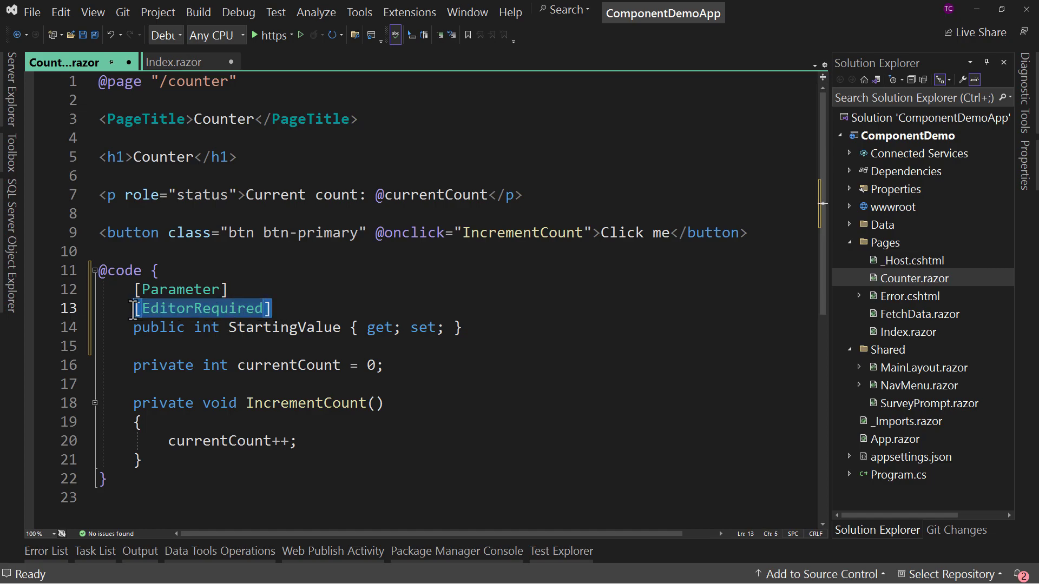
pyautogui.press('ctrl+s')
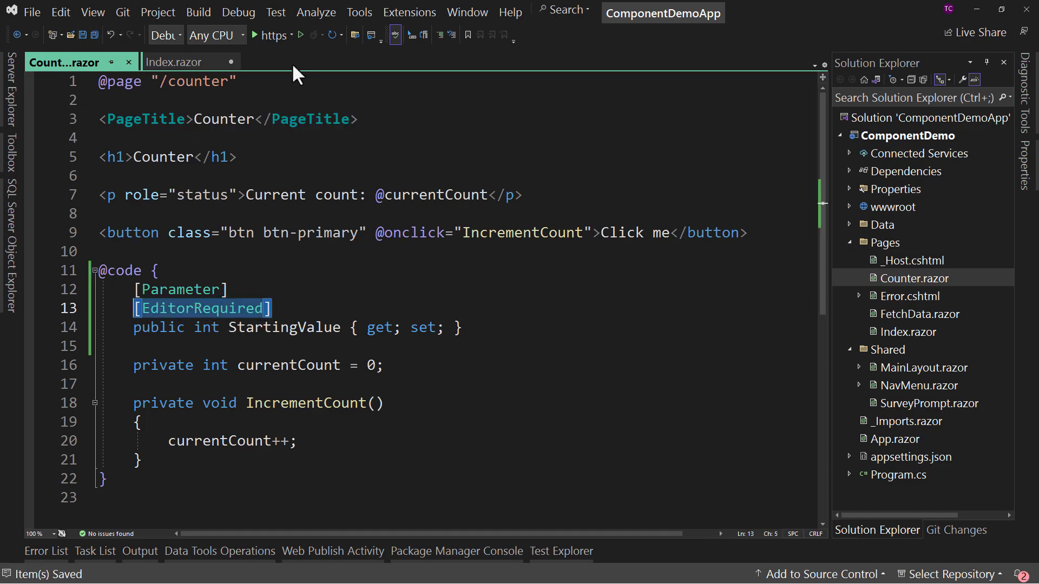
pyautogui.click(174, 61)
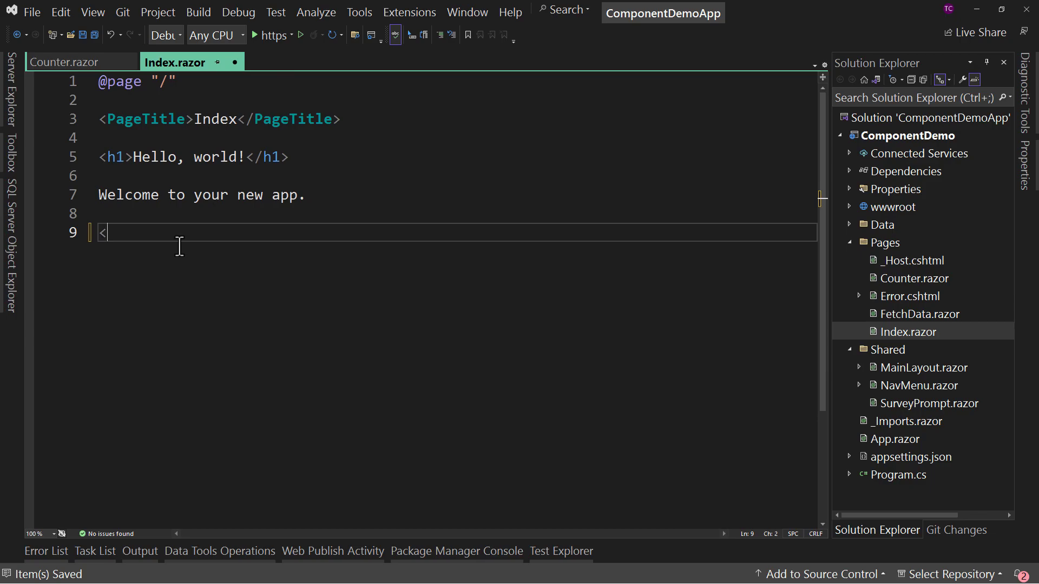
# - Write <Counter StartingValue="1" /> on line 9 of Index.razor
pyautogui.write('<Counter />')
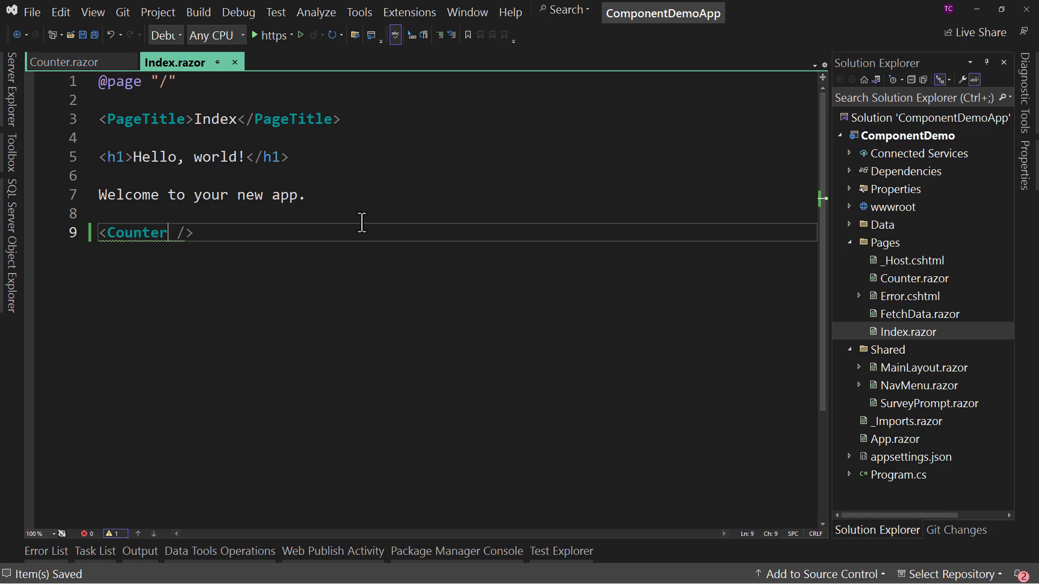
pyautogui.write('StartingValue=""')
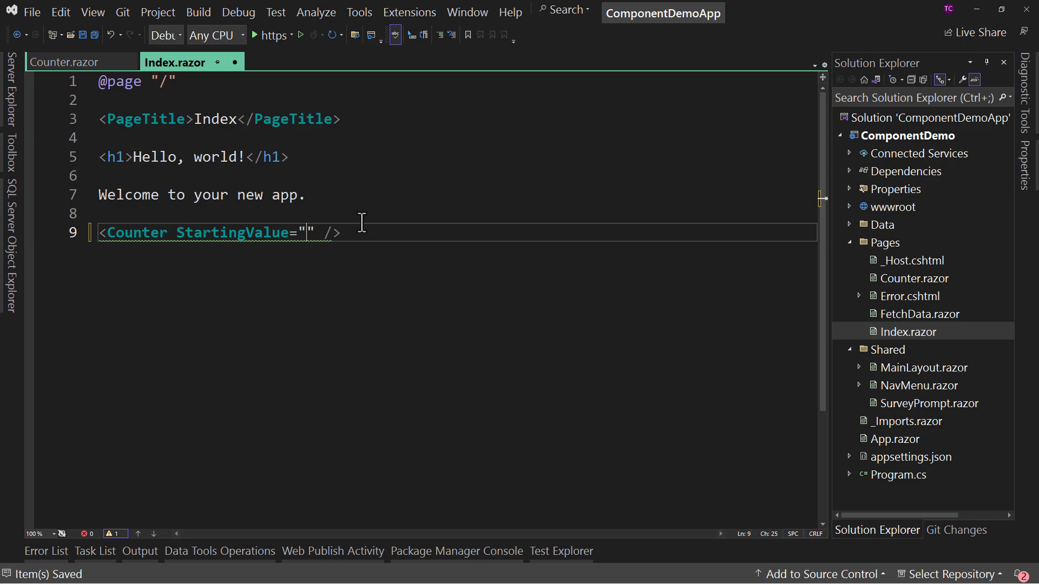
pyautogui.write('1')
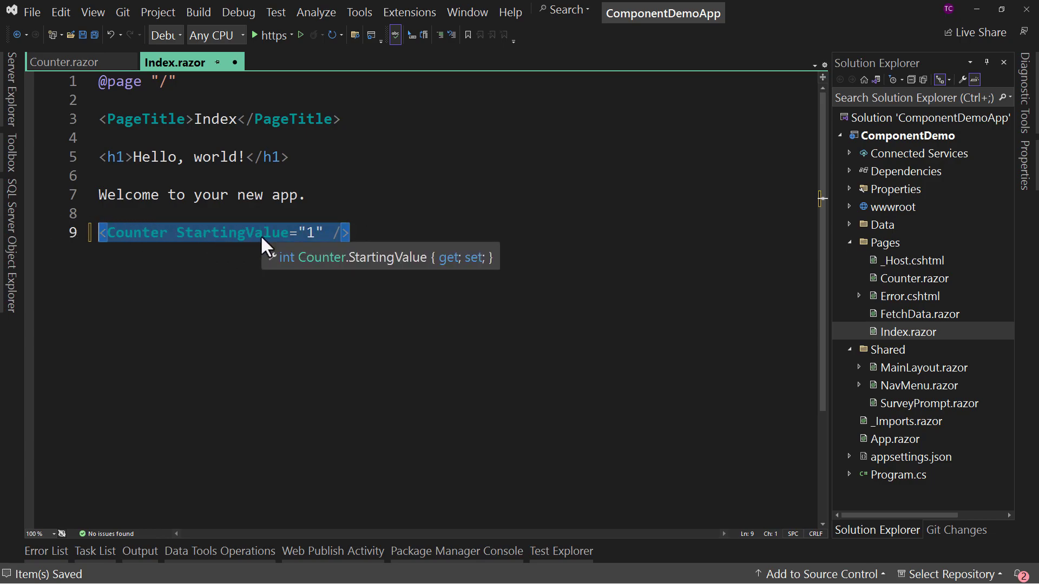
pyautogui.moveTo(457, 278)
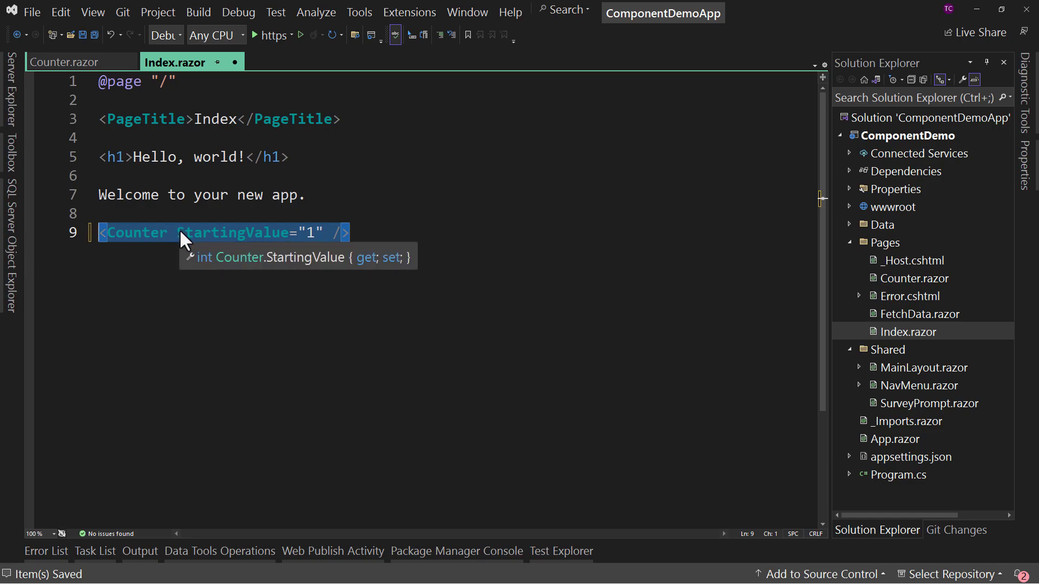
# - Replace line 9 with a newly inserted <Counter StartingValue="8" /> tag
pyautogui.press('Delete')
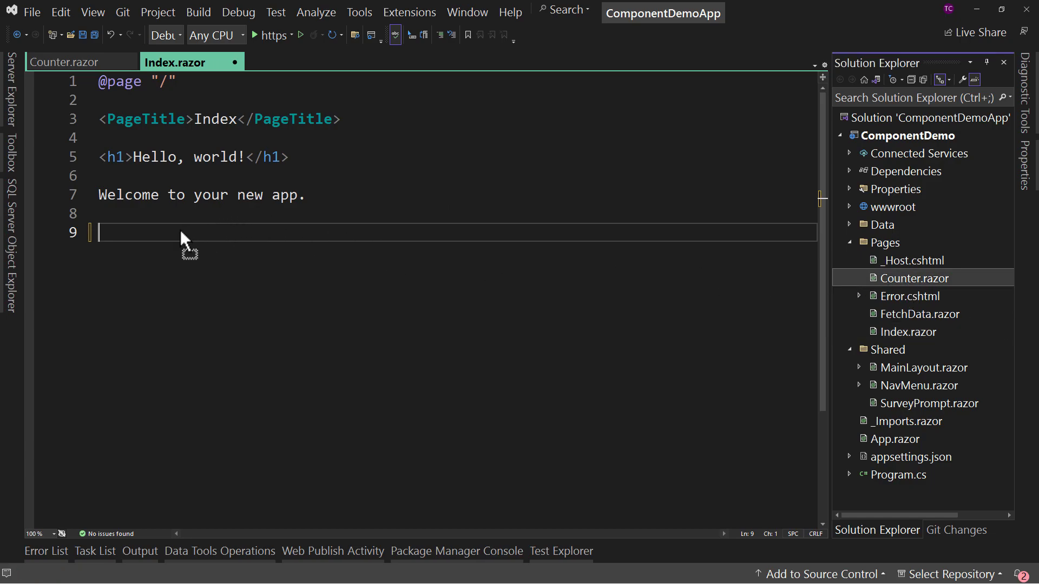
pyautogui.write('<Counter StartingValue="" />')
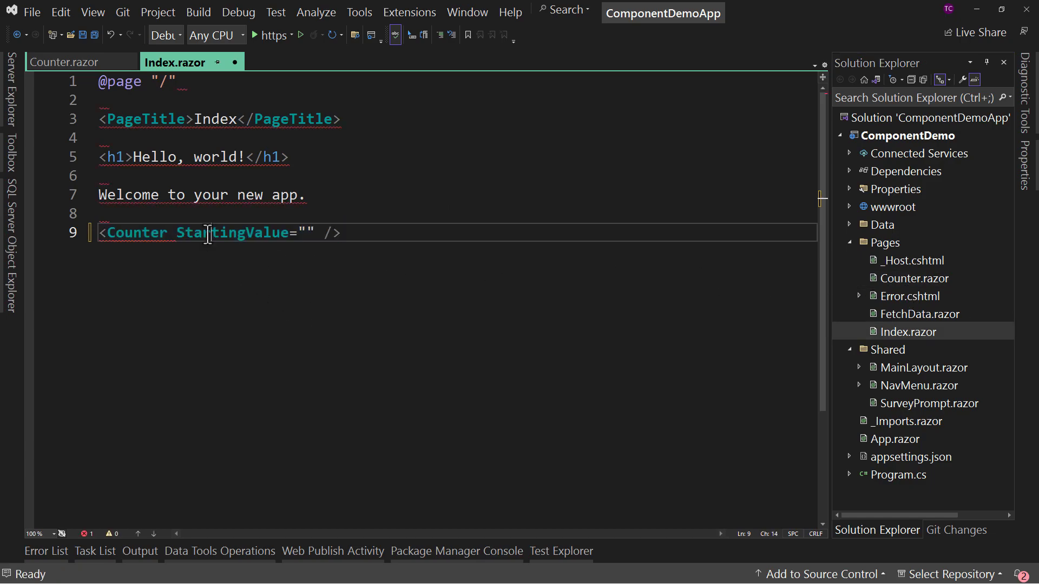
pyautogui.doubleClick(233, 233)
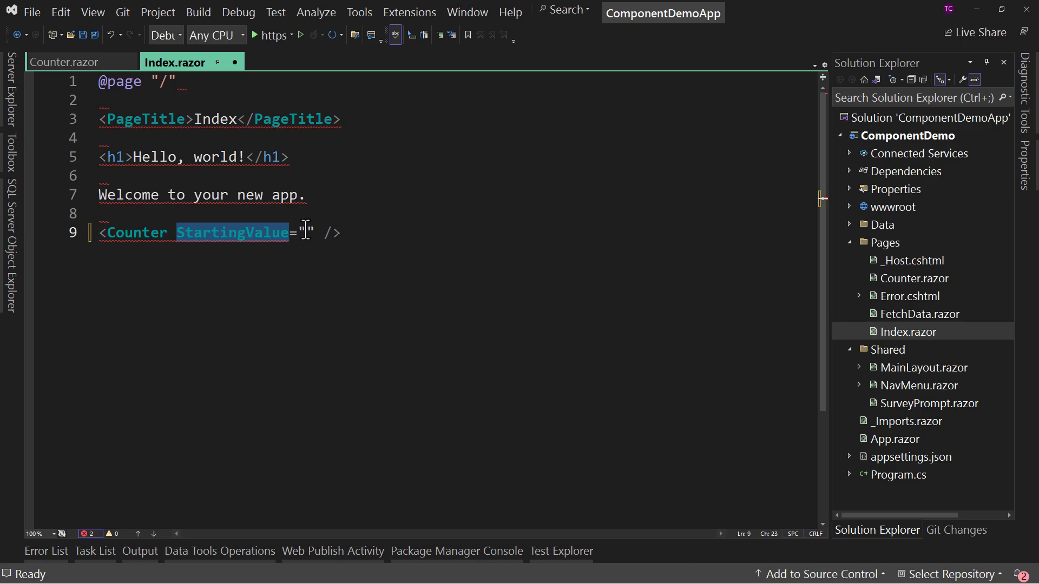
pyautogui.write('8')
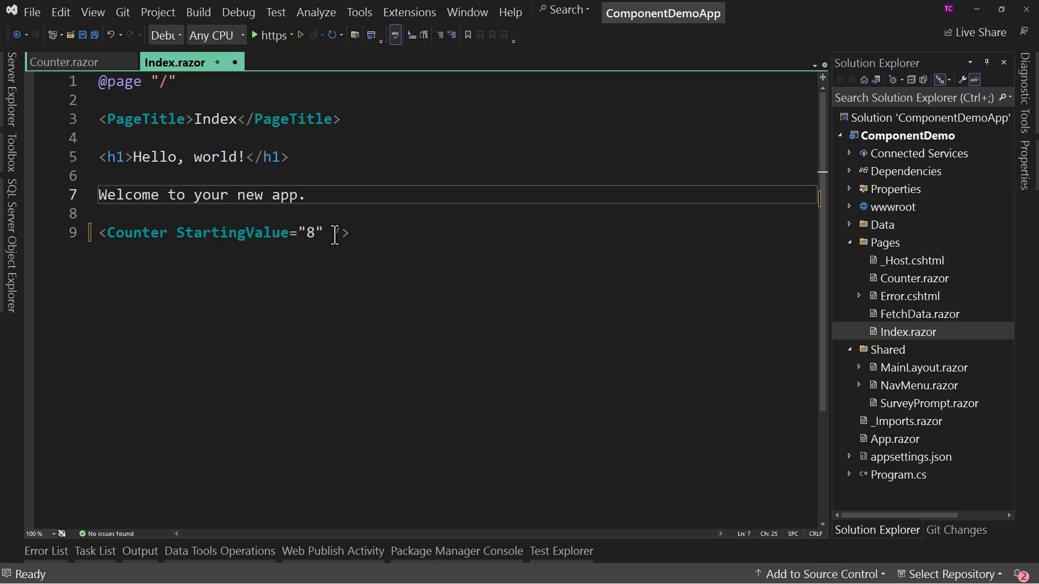
pyautogui.write('/')
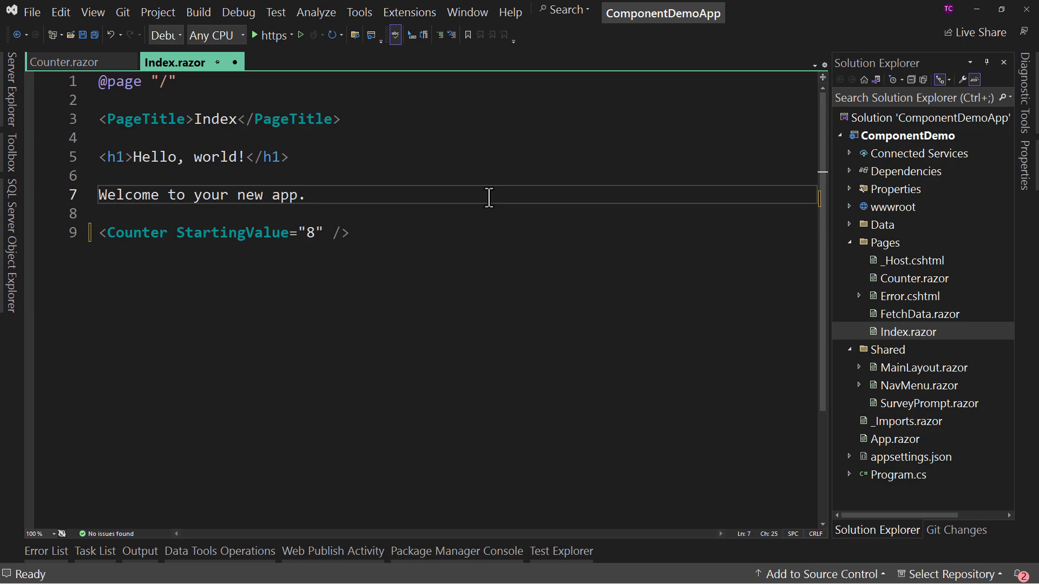
pyautogui.click(305, 194)
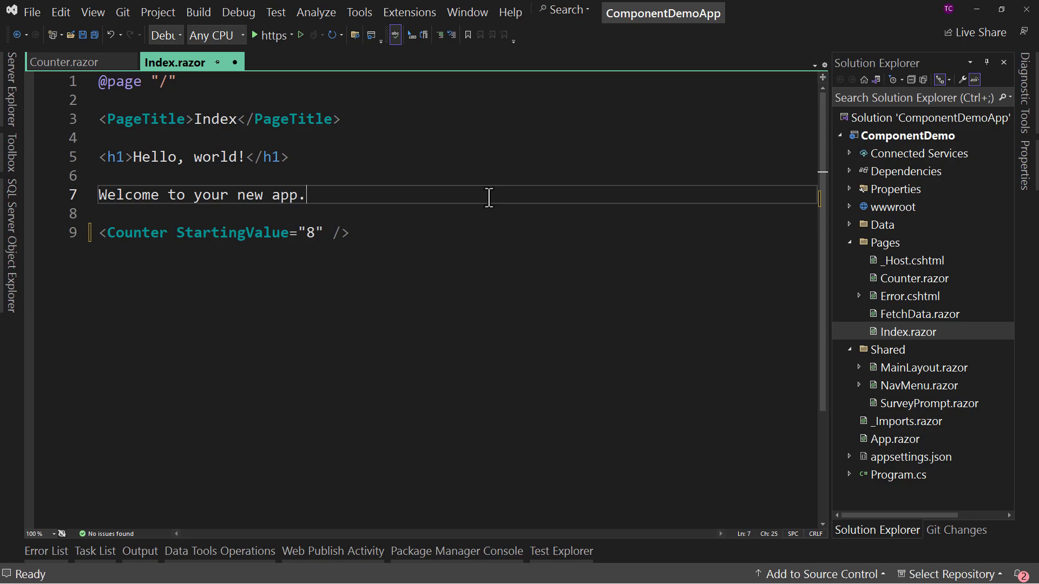